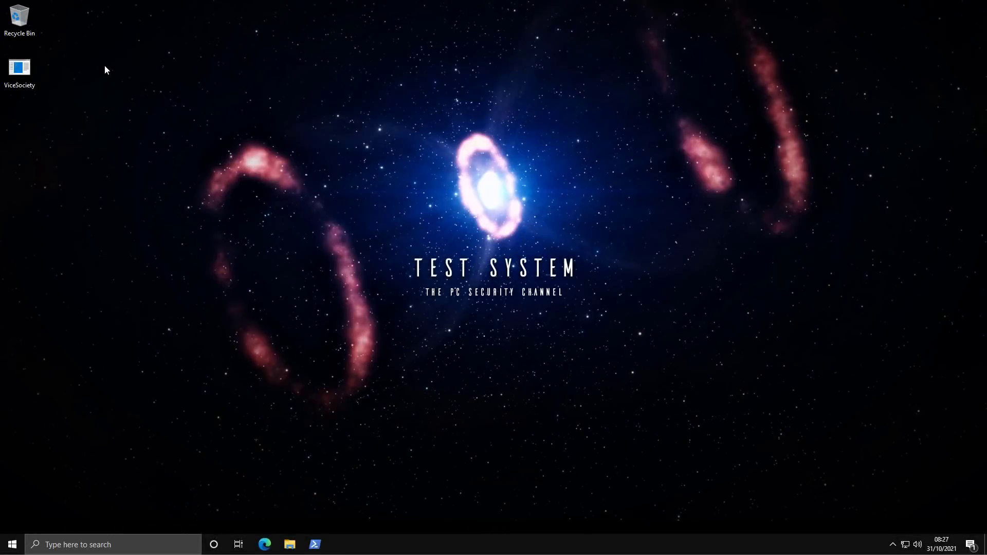
- Remove the ViceSociety sample icon from the Windows 10 desktop, leaving only the Recycle Bin
click(18, 69)
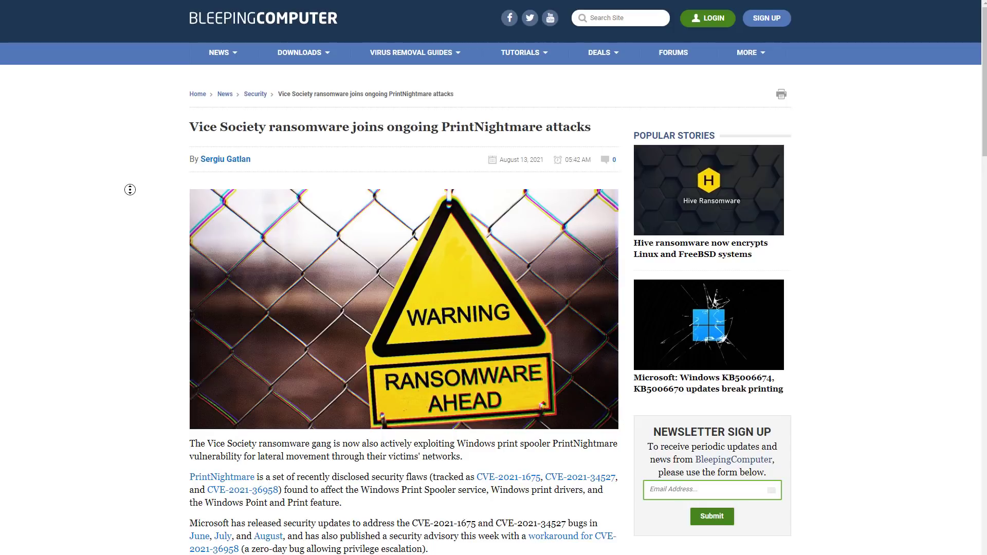
scroll(down, 3)
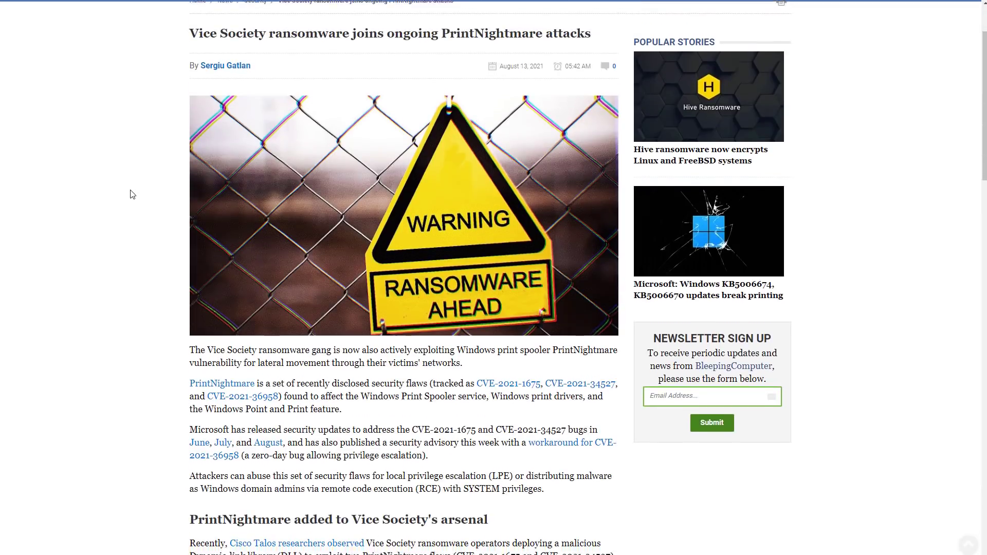
scroll(down, 3)
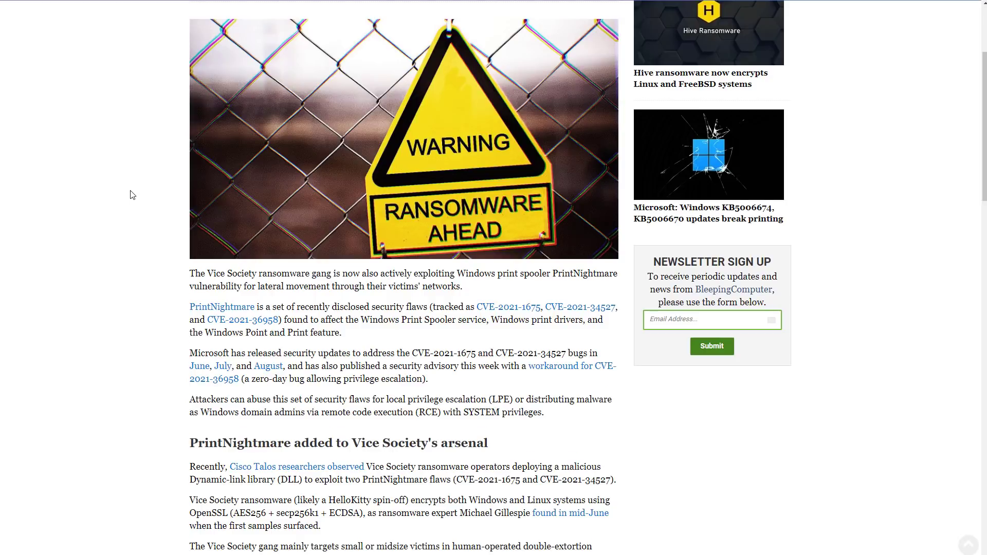
scroll(down, 3)
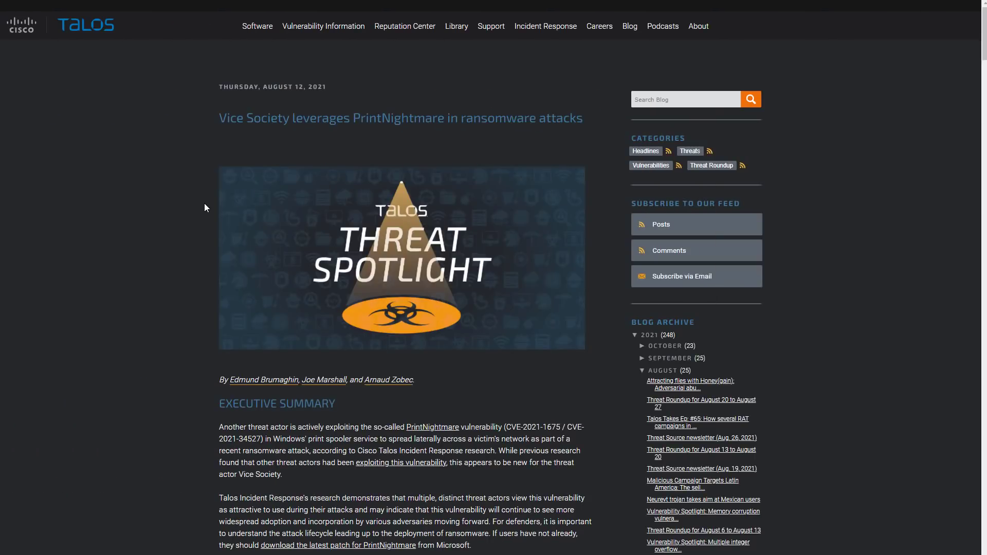
scroll(down, 3)
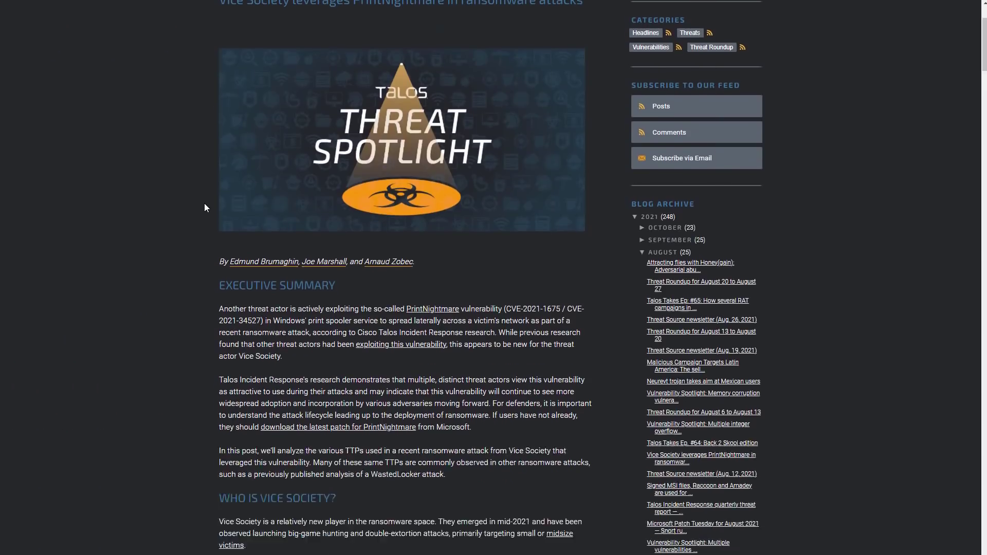
scroll(down, 3)
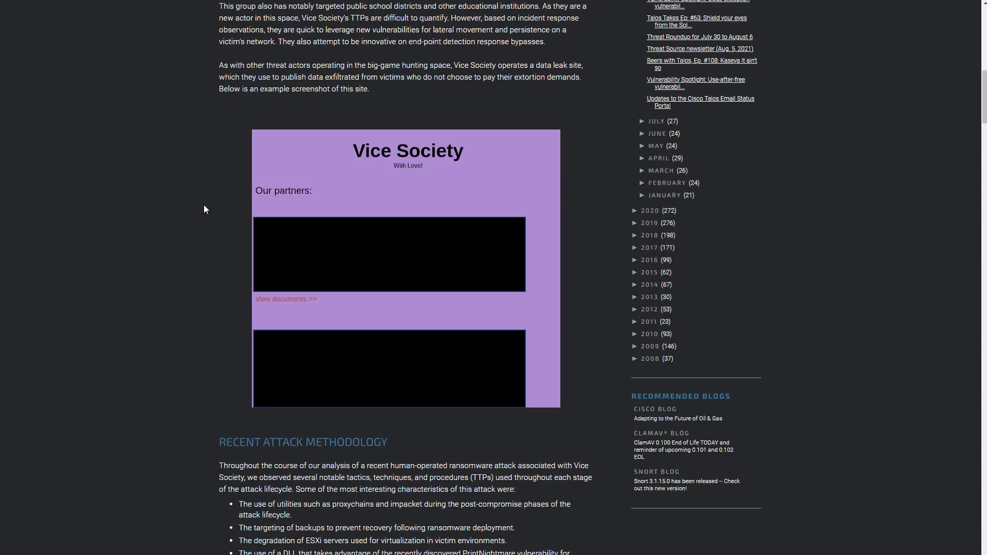
scroll(down, 3)
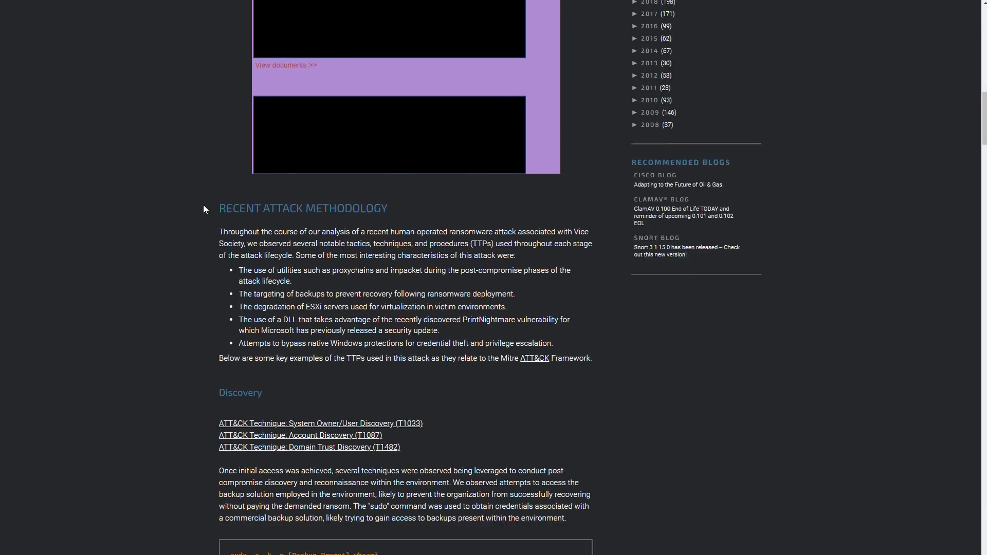
scroll(down, 3)
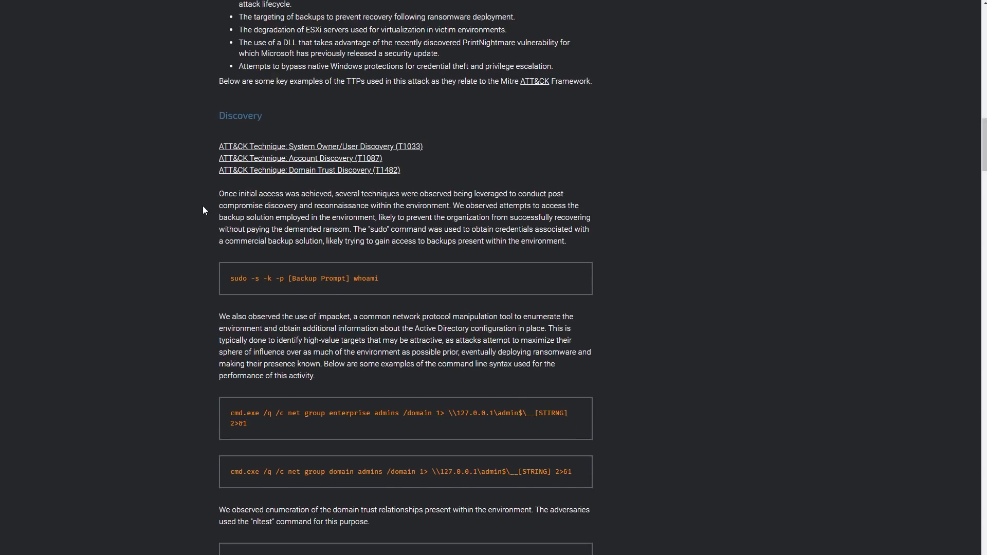
scroll(down, 3)
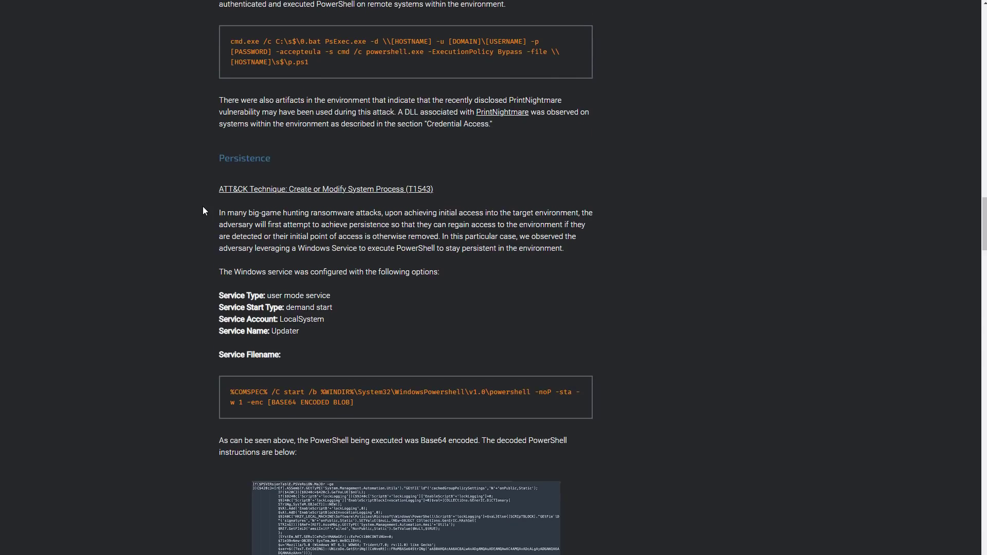
scroll(down, 3)
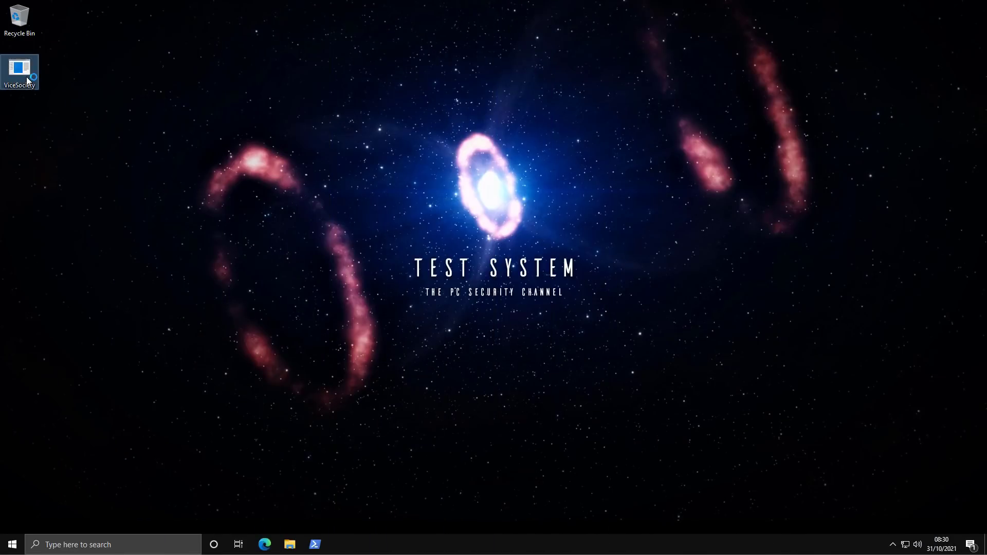
mouse_move(20, 69)
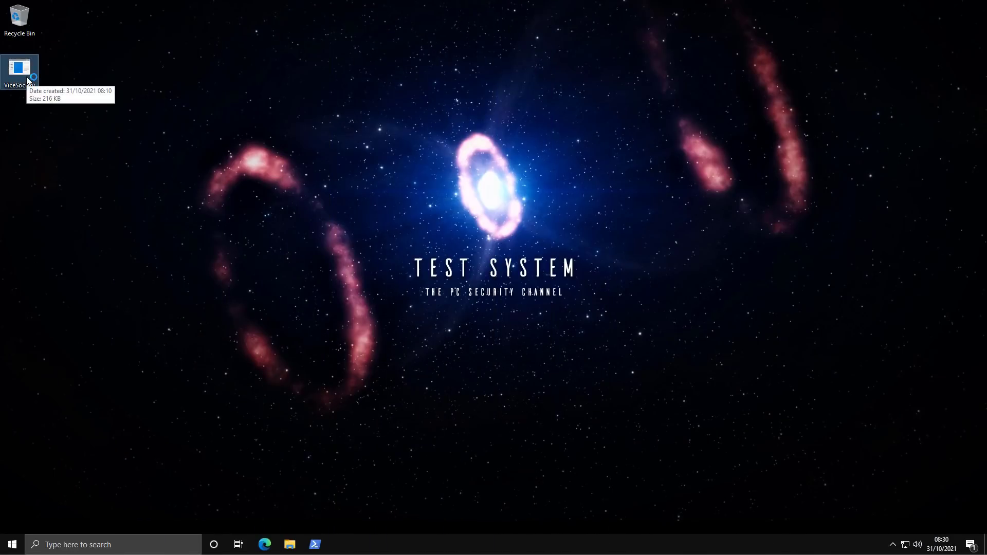
click(35, 95)
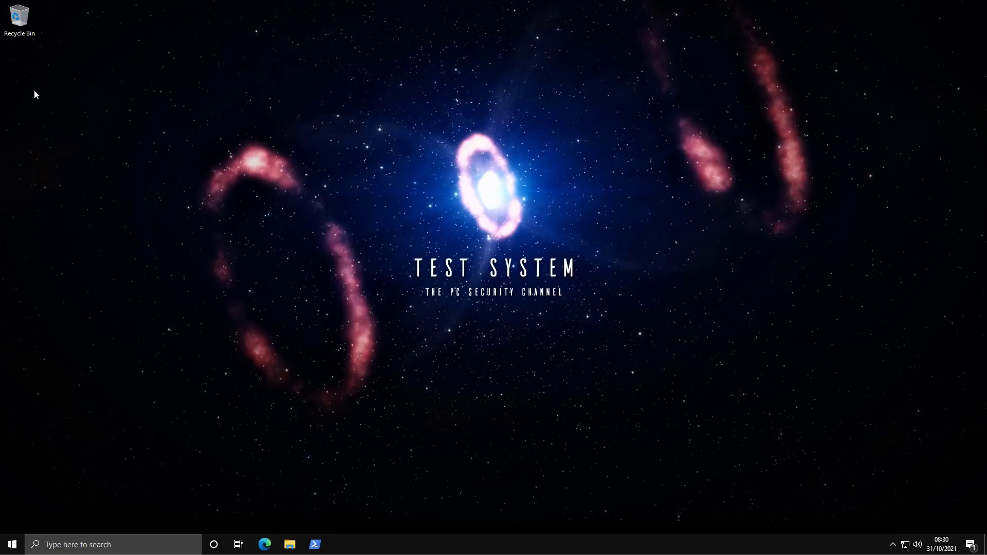
mouse_move(38, 97)
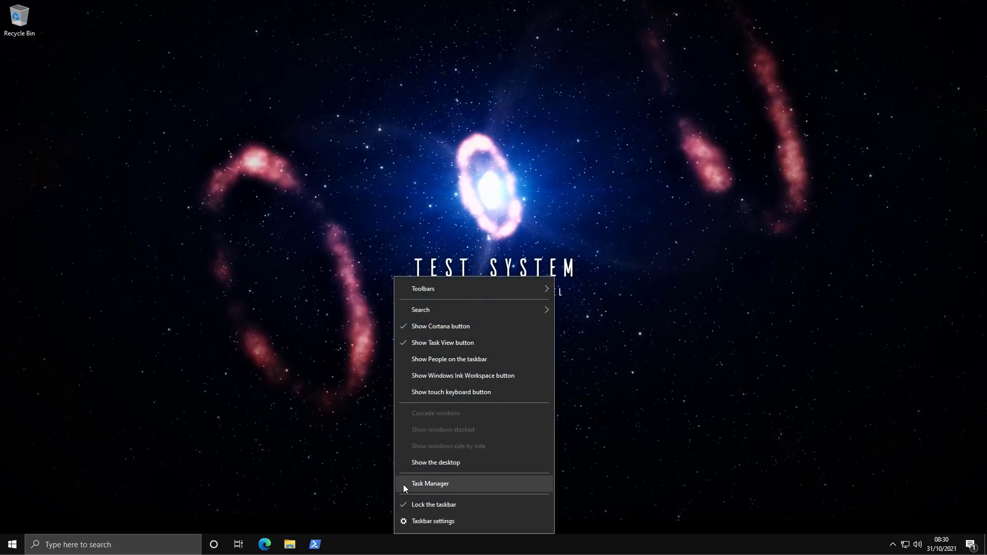
- Launch Task Manager from the taskbar menu and show its Details process list
click(430, 483)
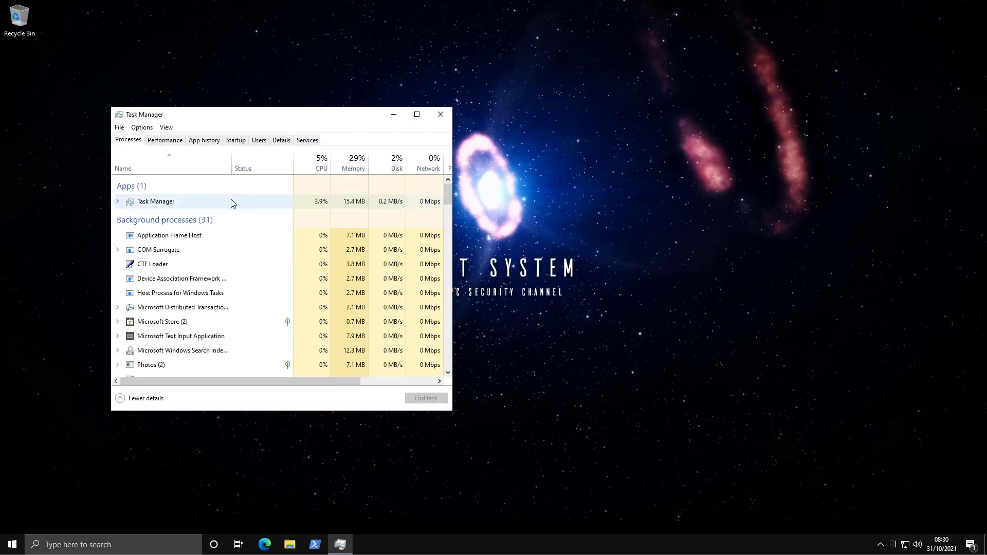
right_click(168, 235)
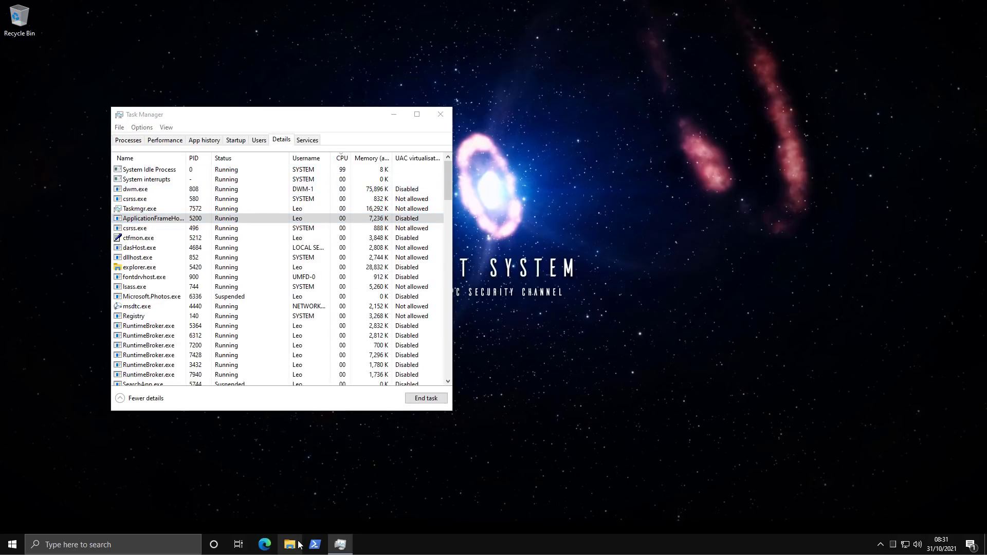
- Bring up File Explorer on the Documents folder of 126 Shakespeare files
click(289, 544)
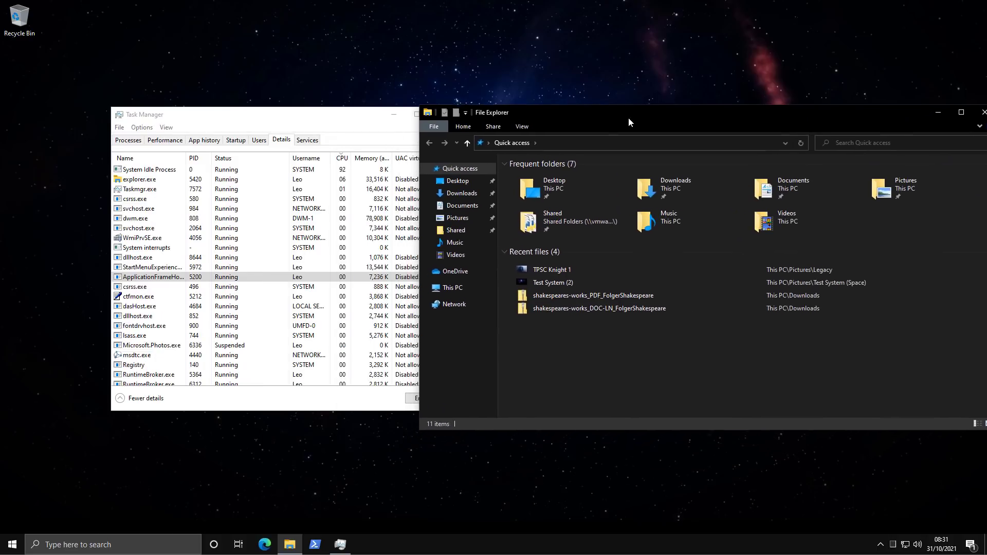
click(464, 203)
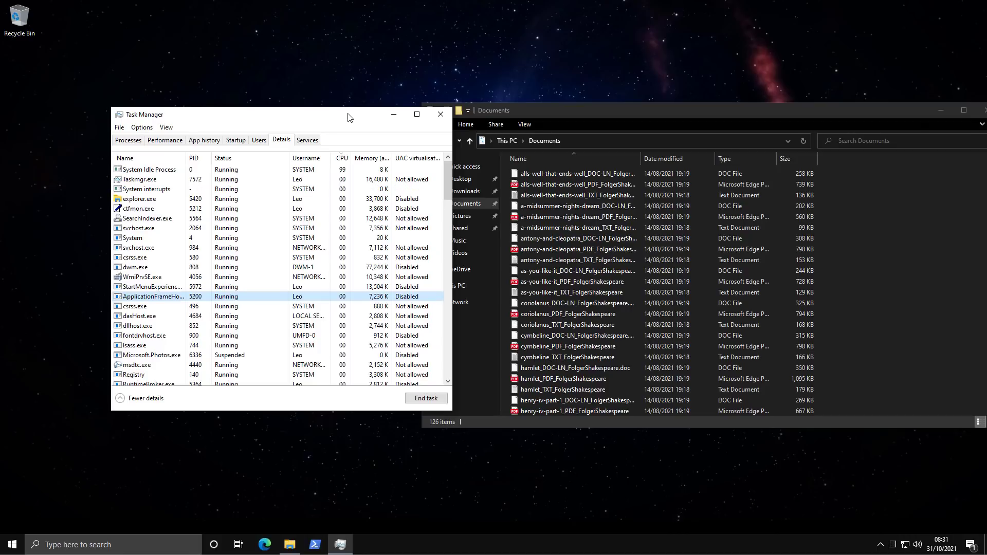
mouse_move(245, 84)
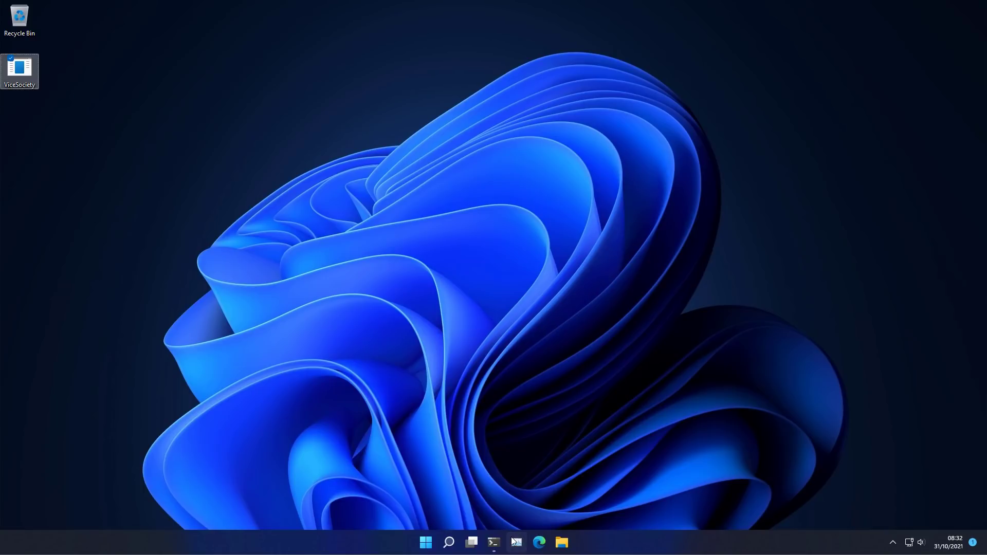
click(515, 542)
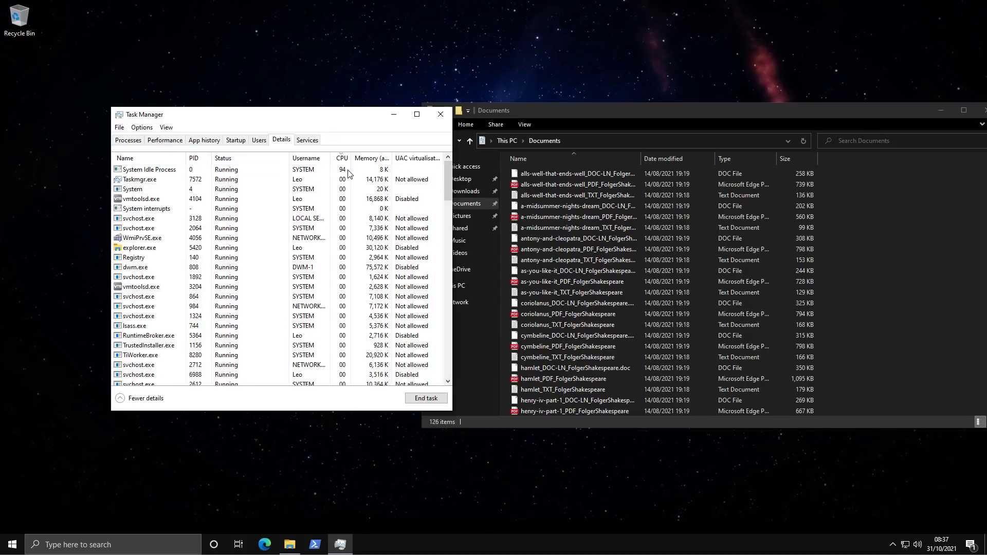
- Close Task Manager, leaving the encrypted Documents folder with its ransom note visible
click(141, 238)
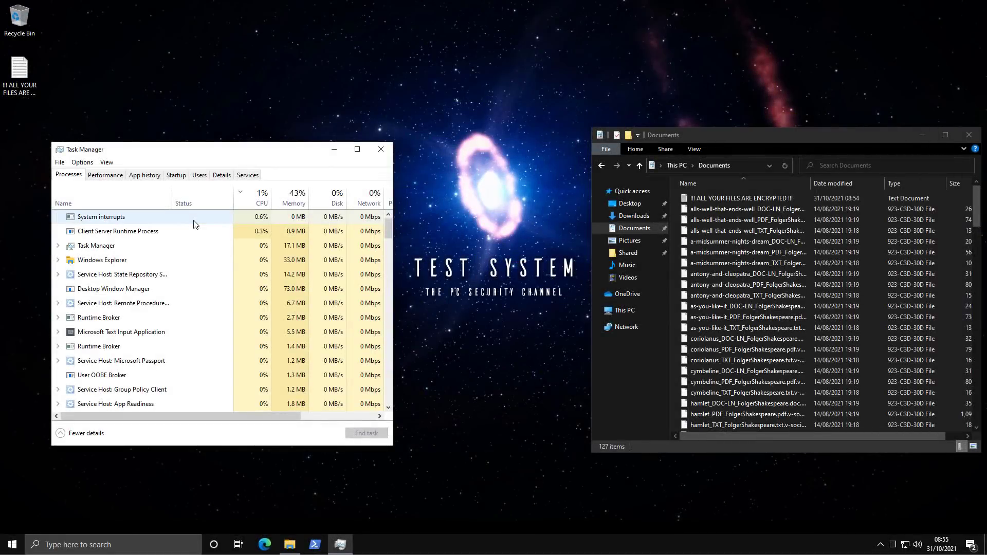
click(381, 149)
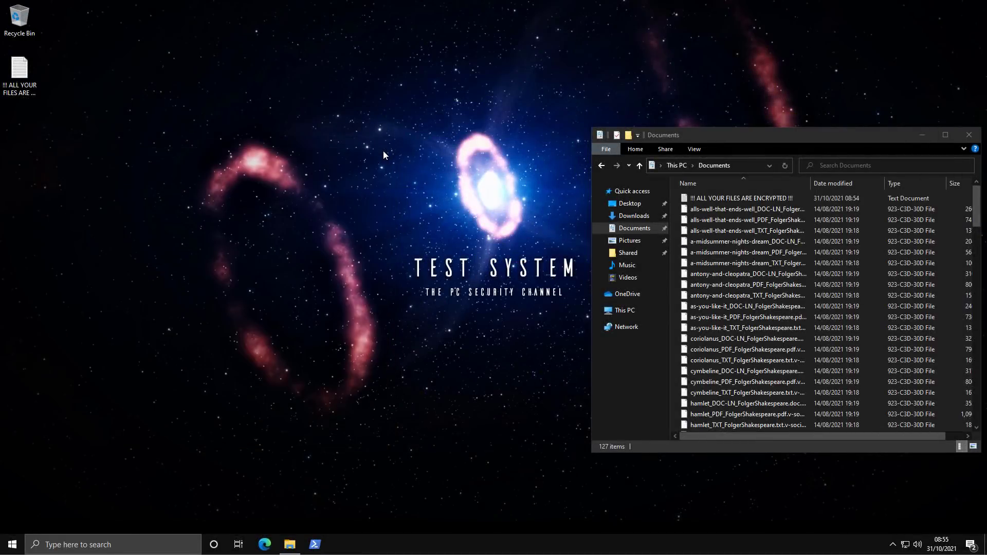
- Read the '!!! ALL YOUR FILES ARE ENCRYPTED !!!' note in Notepad with Vice Society's demands
double_click(18, 66)
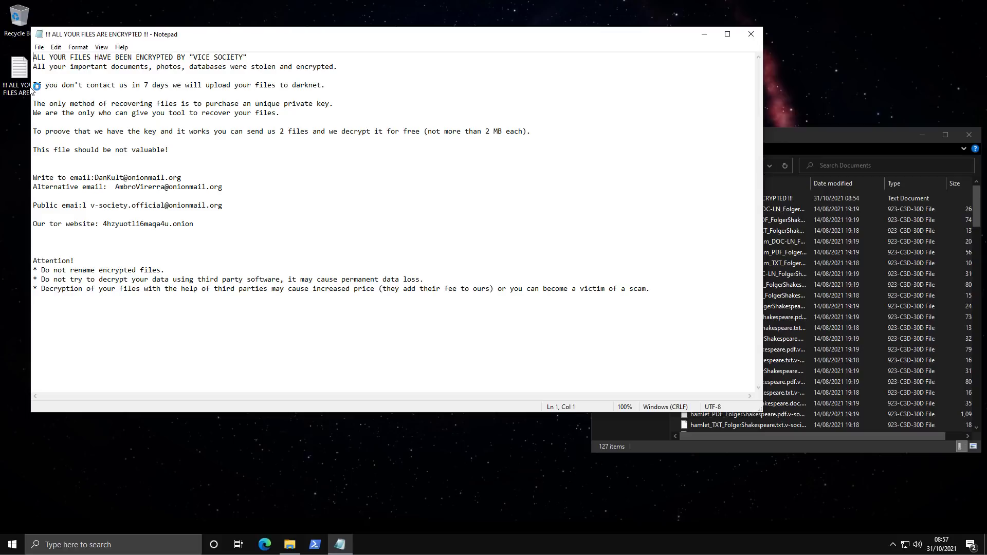
click(329, 290)
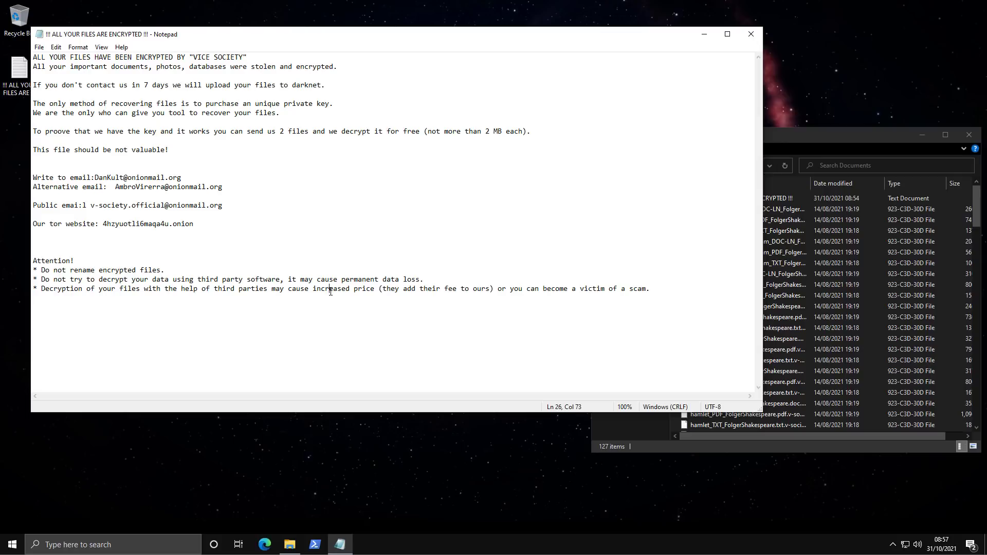
click(480, 288)
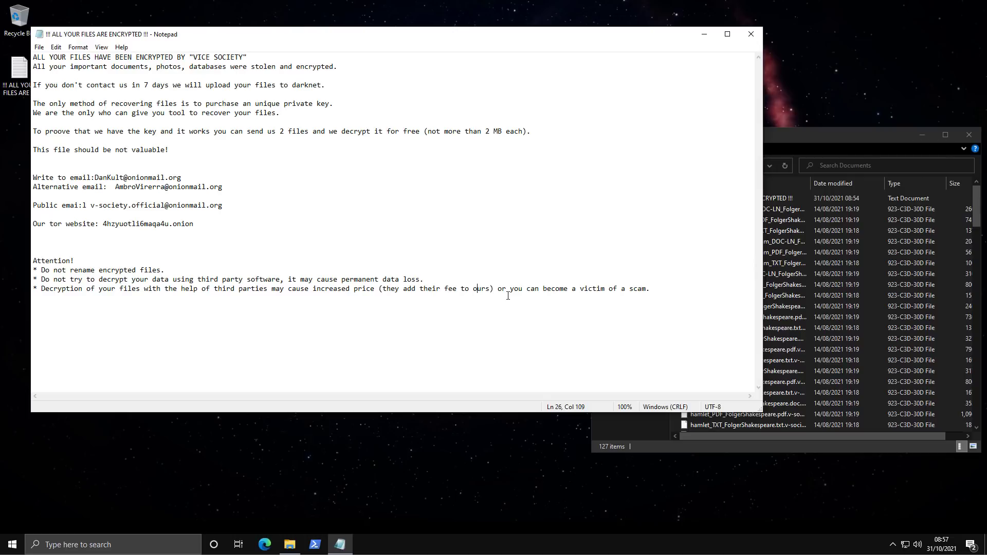
mouse_move(465, 349)
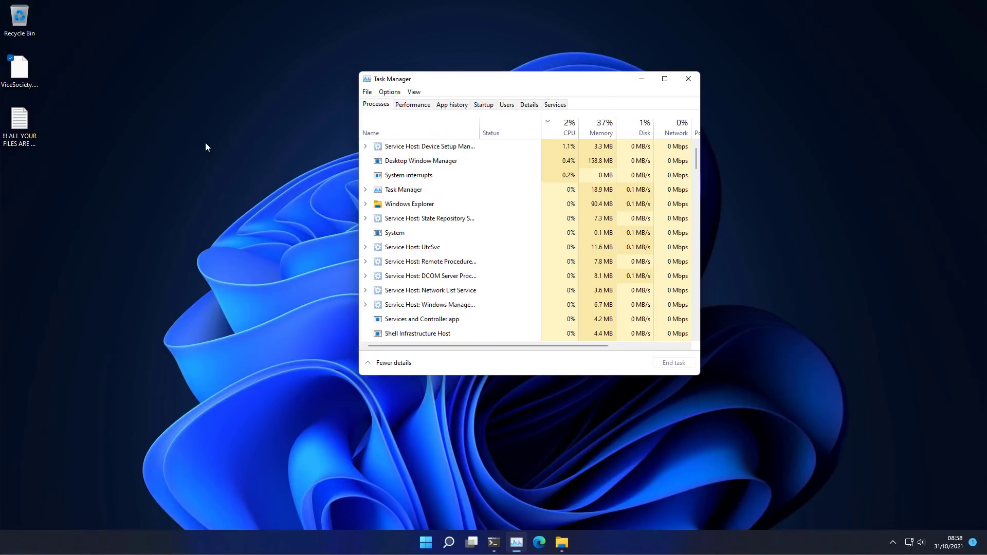
- Browse Documents on the Windows 11 machine: 127 items with the v-society extension plus the ransom note
click(560, 541)
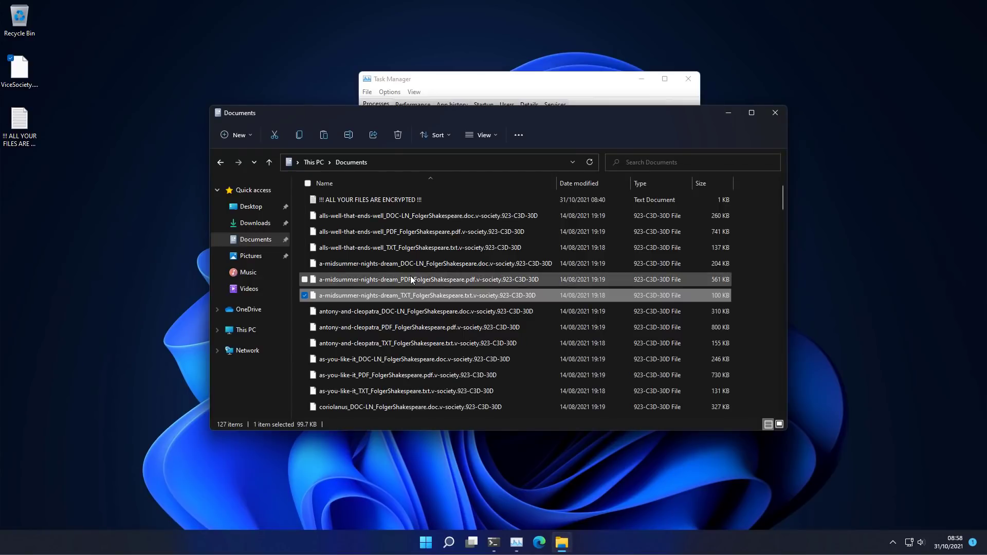
mouse_move(399, 287)
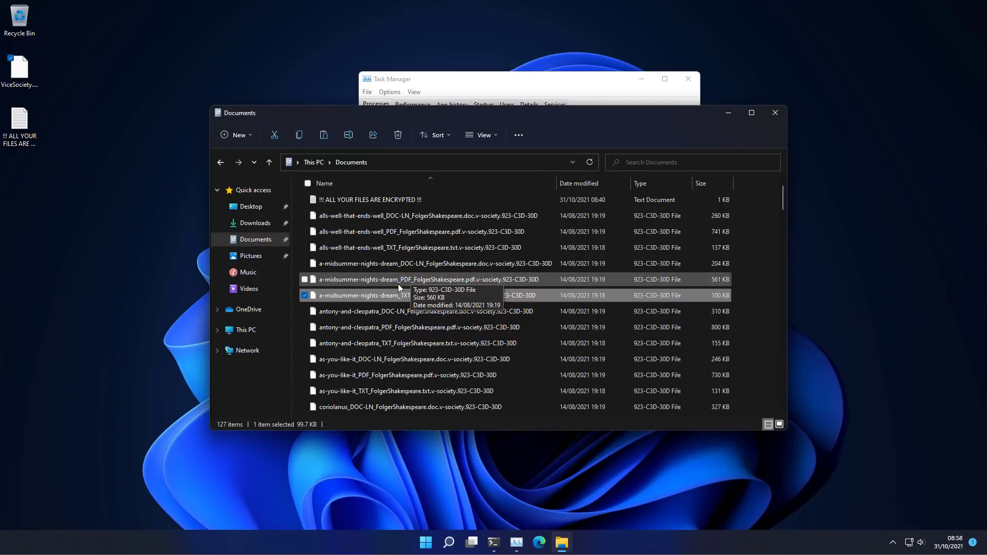
mouse_move(383, 330)
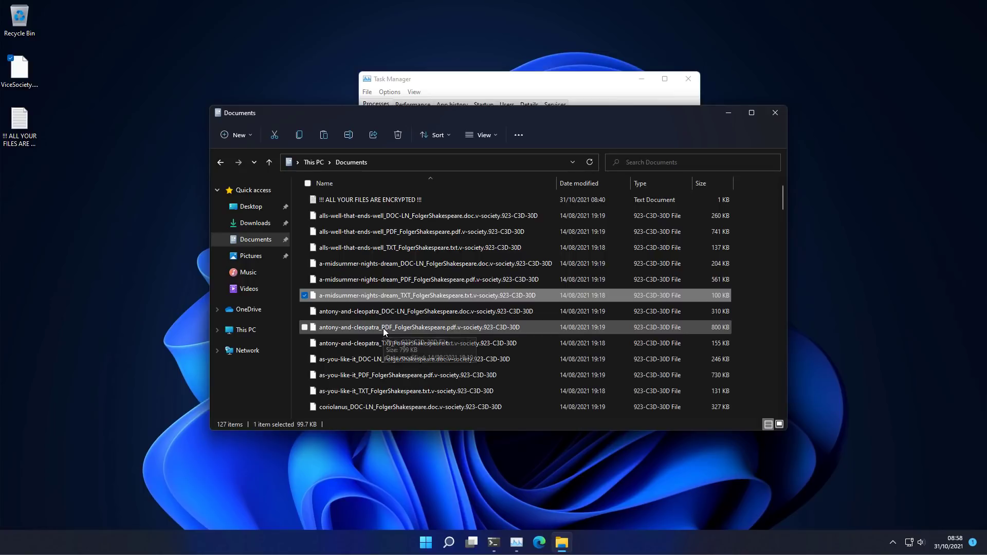
mouse_move(384, 329)
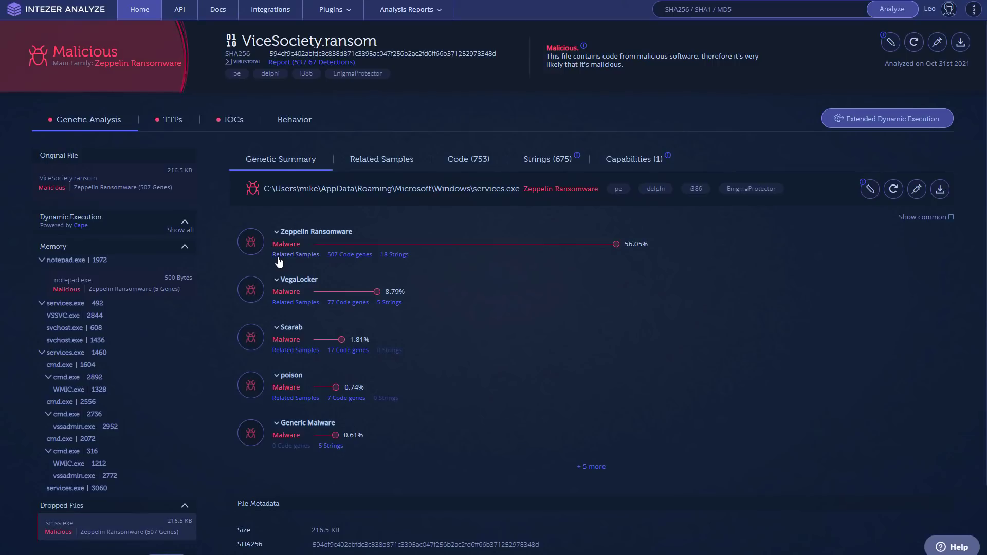
mouse_move(292, 429)
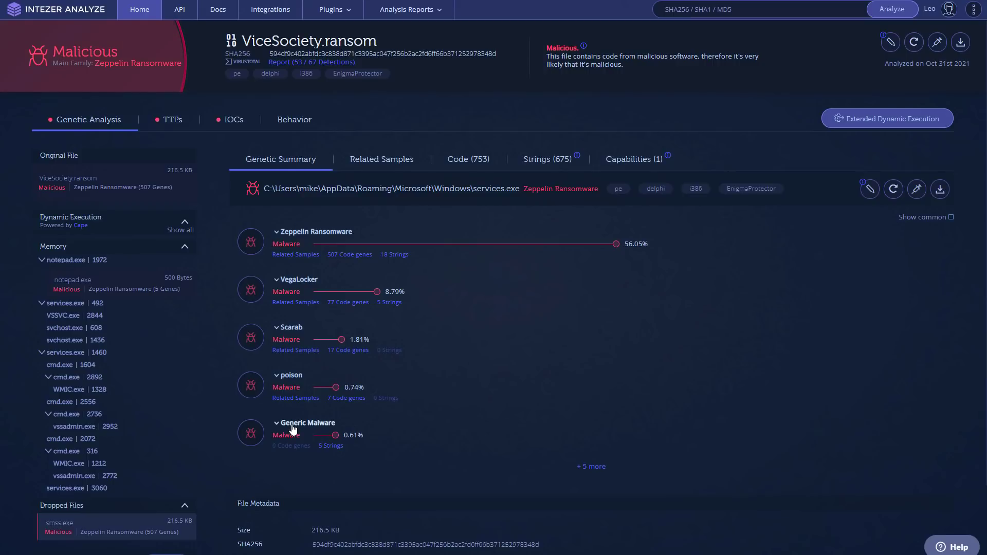
mouse_move(143, 273)
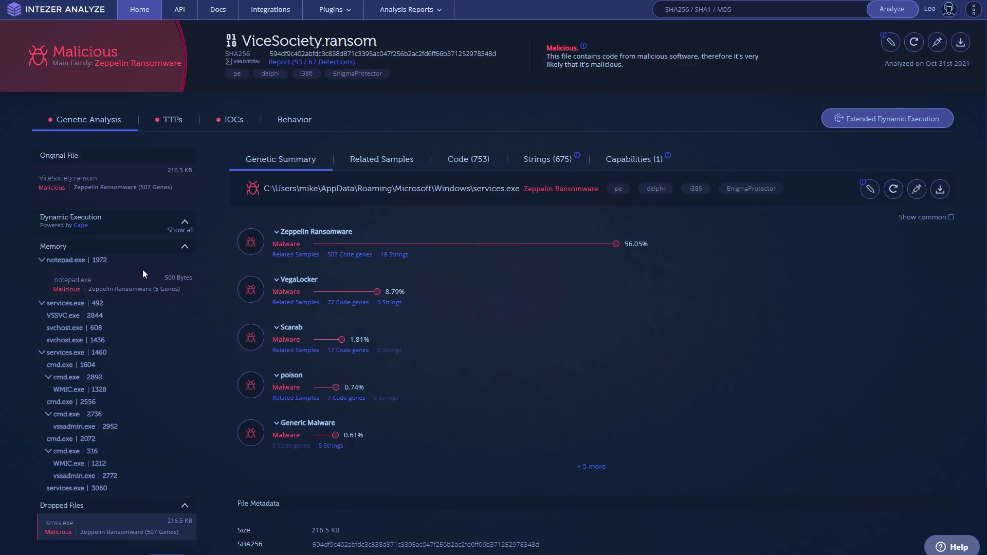
mouse_move(114, 324)
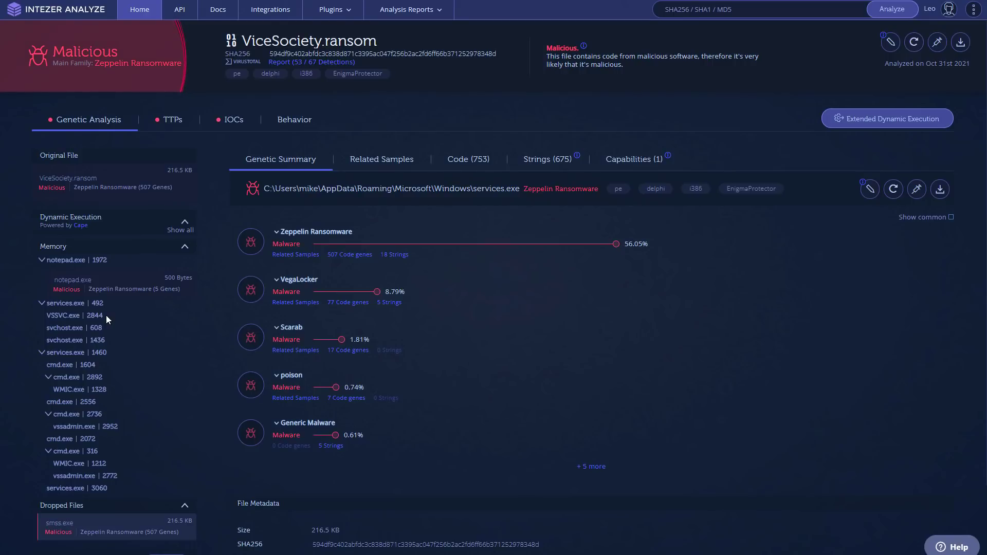
mouse_move(71, 390)
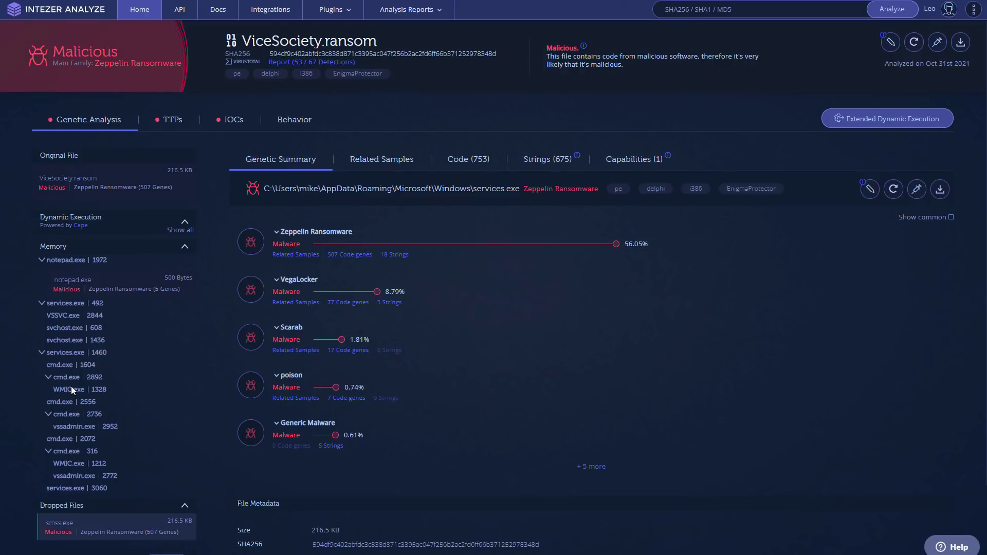
mouse_move(60, 402)
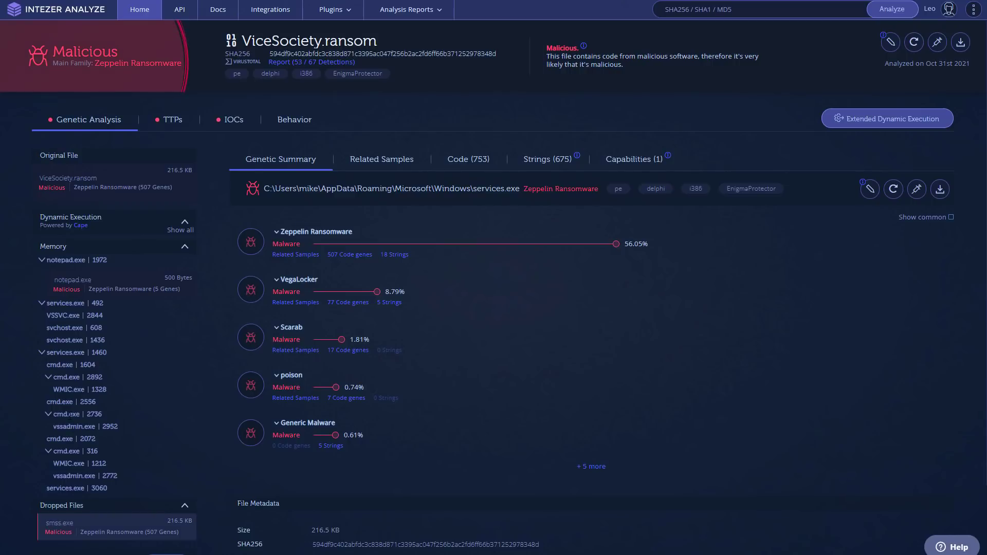
mouse_move(58, 524)
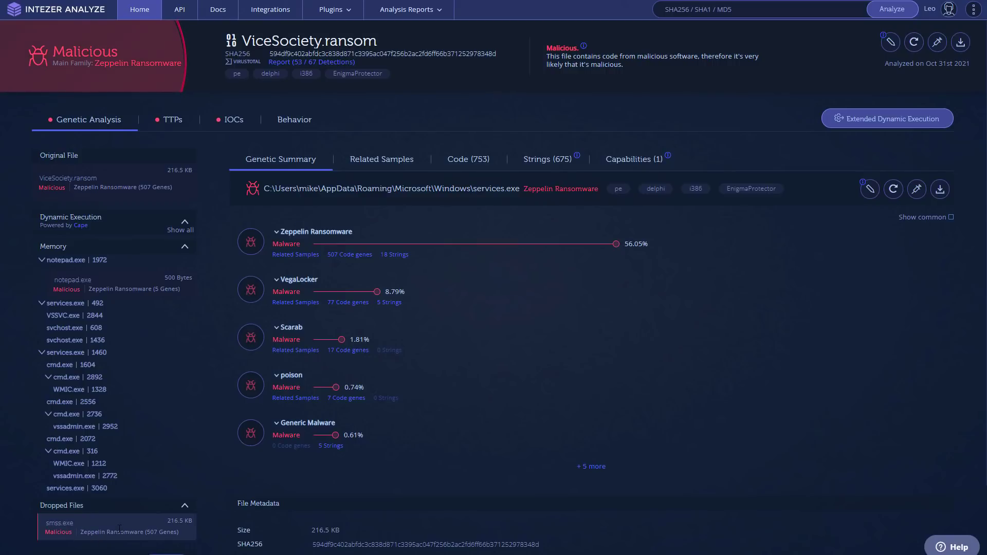
mouse_move(112, 385)
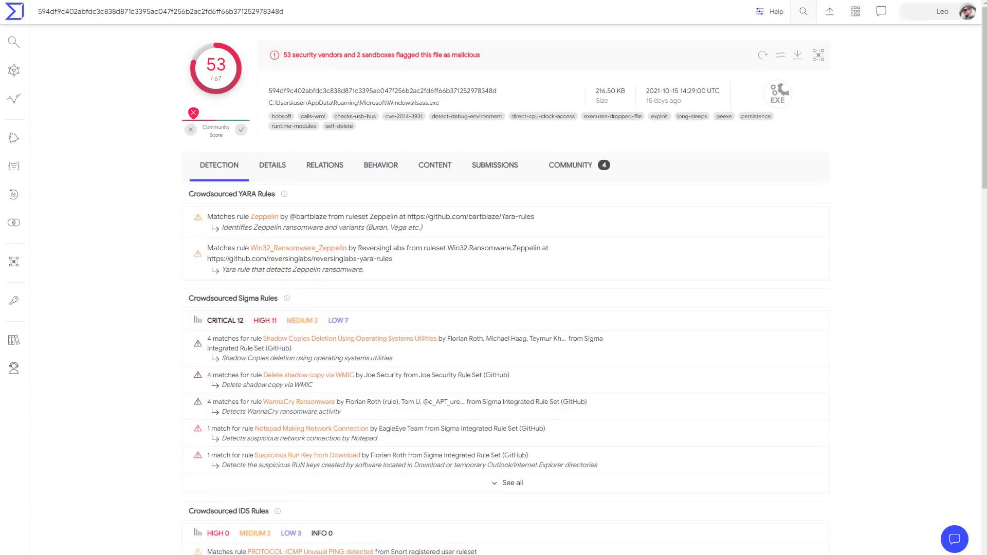
mouse_move(250, 83)
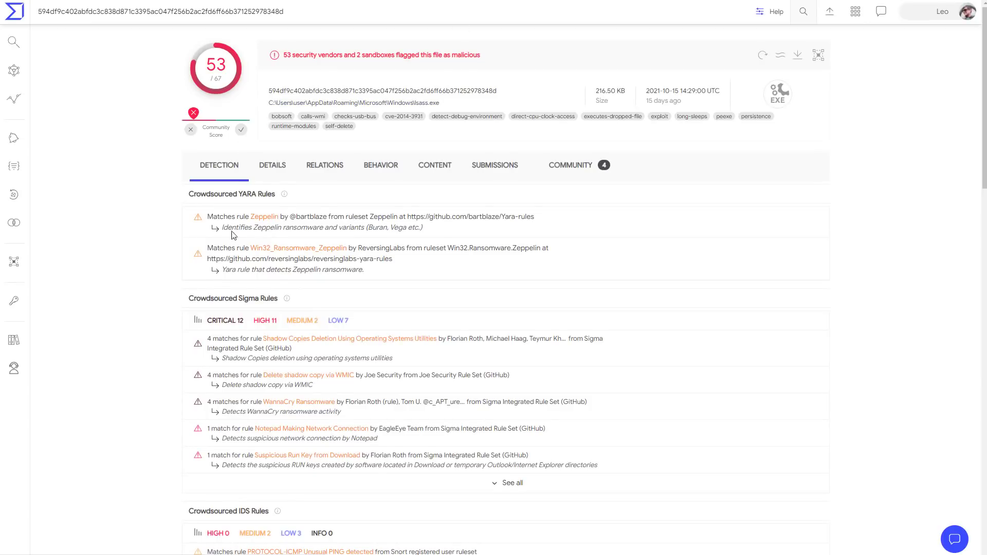
mouse_move(310, 336)
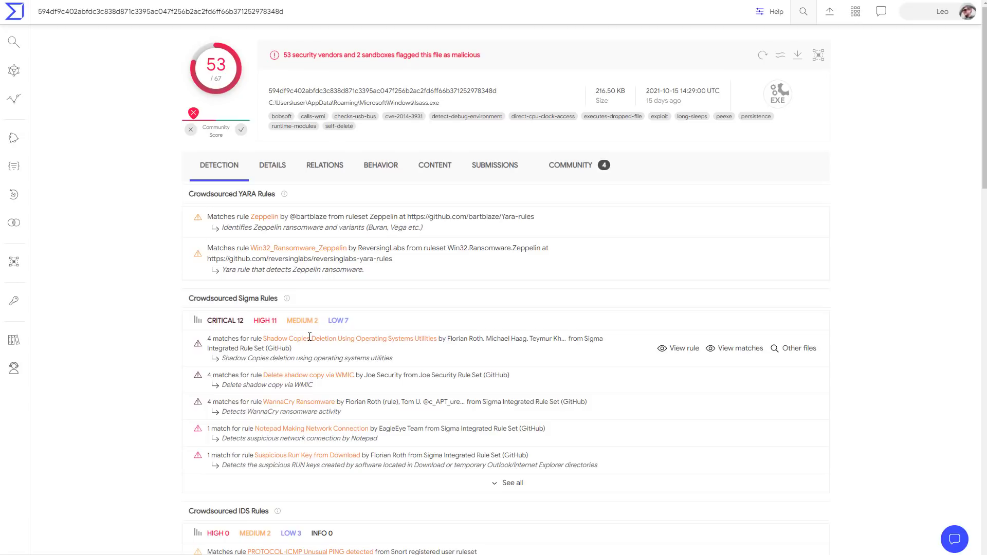
mouse_move(310, 424)
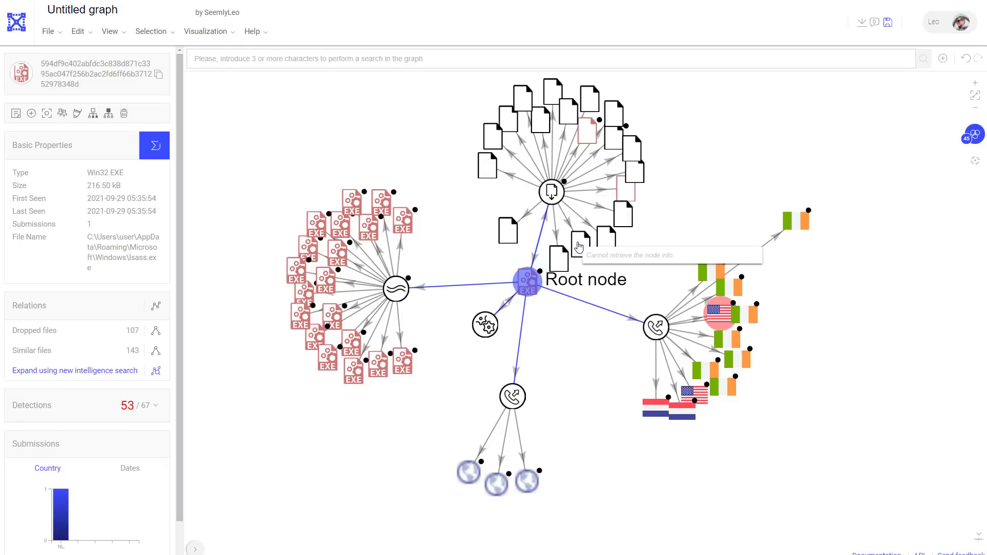
mouse_move(634, 175)
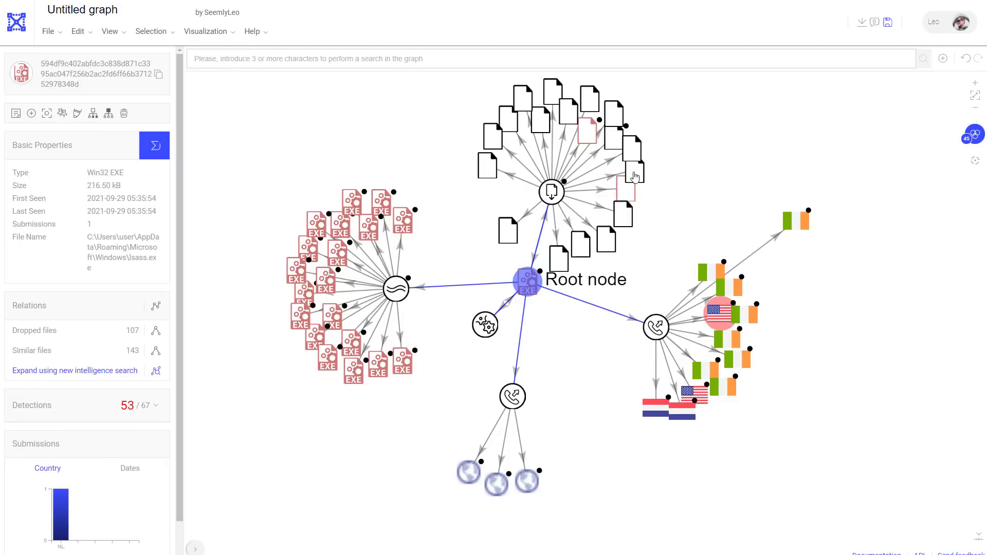
mouse_move(538, 94)
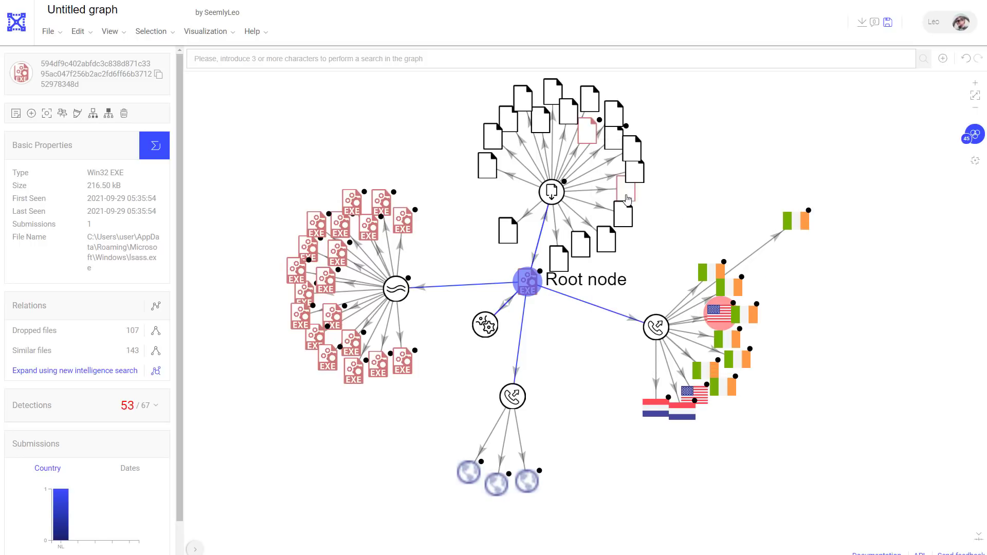
mouse_move(598, 207)
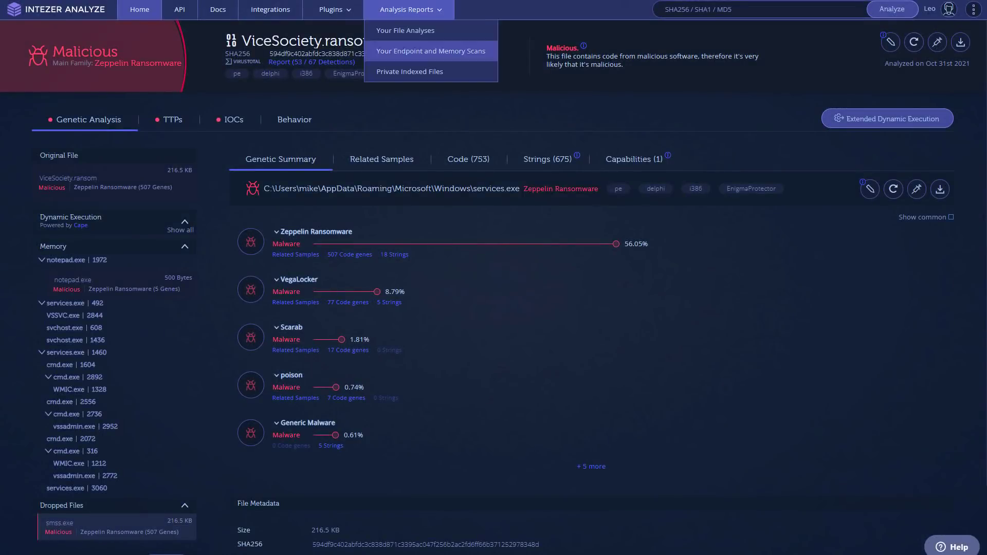
- Show the ViceSociety.ransom TTPs view with its MITRE ATT&CK matrix and high-severity techniques
click(173, 119)
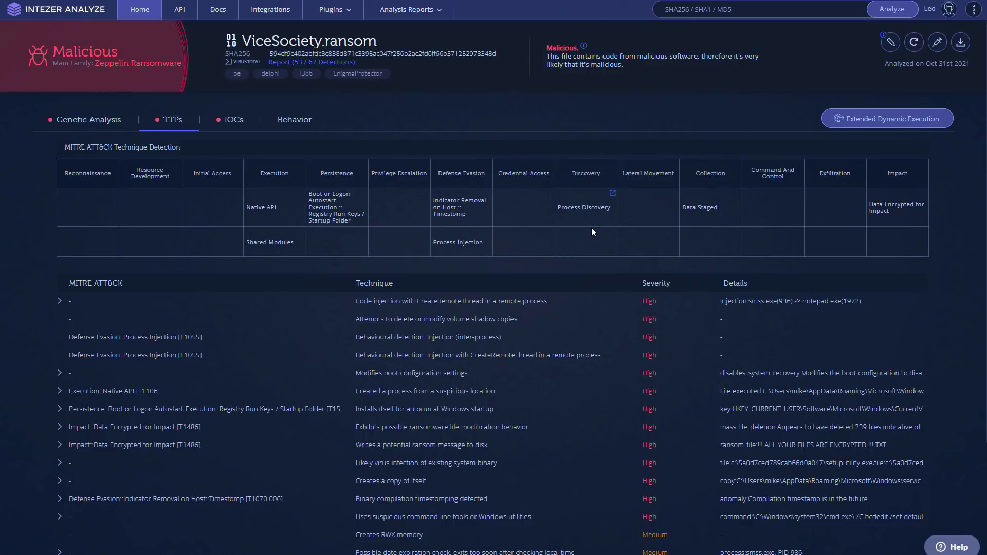
mouse_move(705, 229)
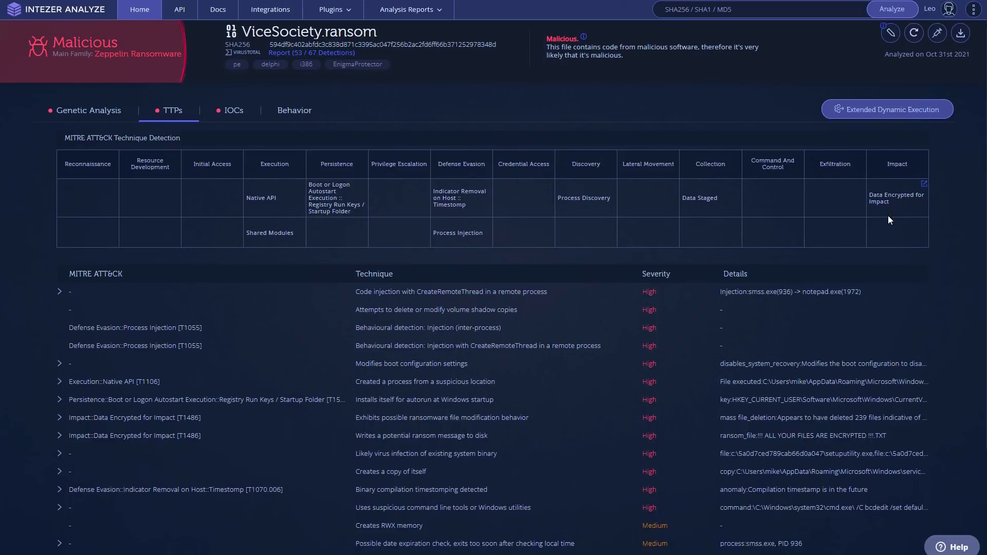
scroll(down, 3)
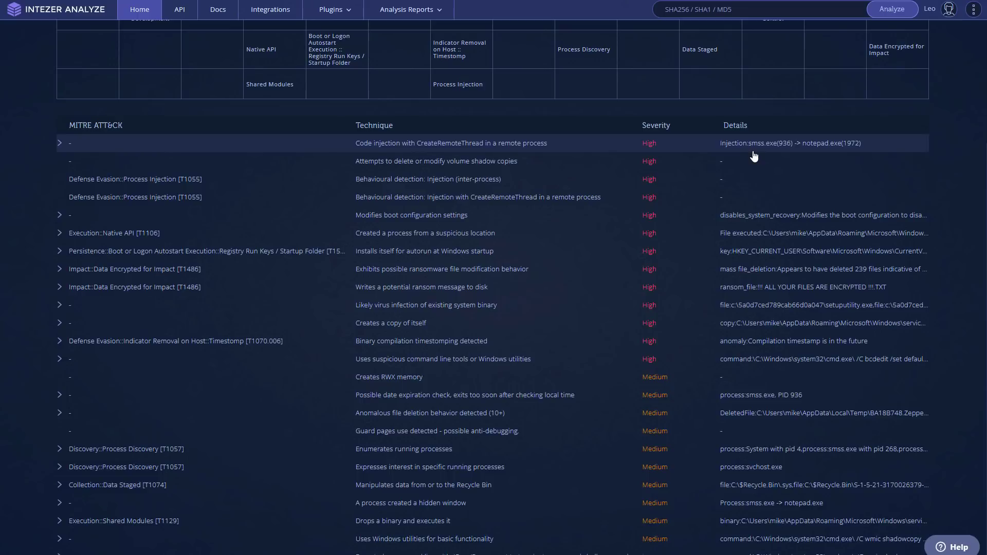
mouse_move(441, 322)
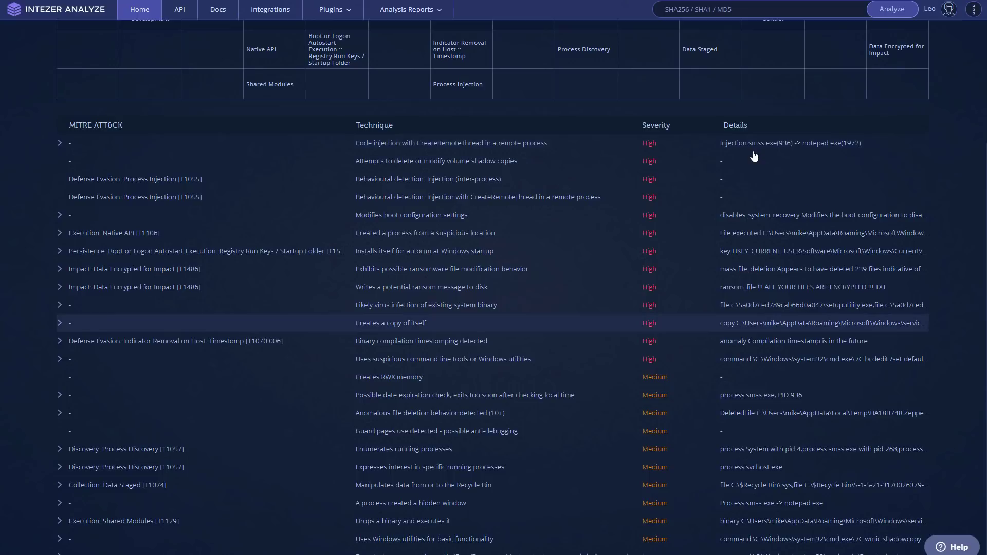
mouse_move(727, 335)
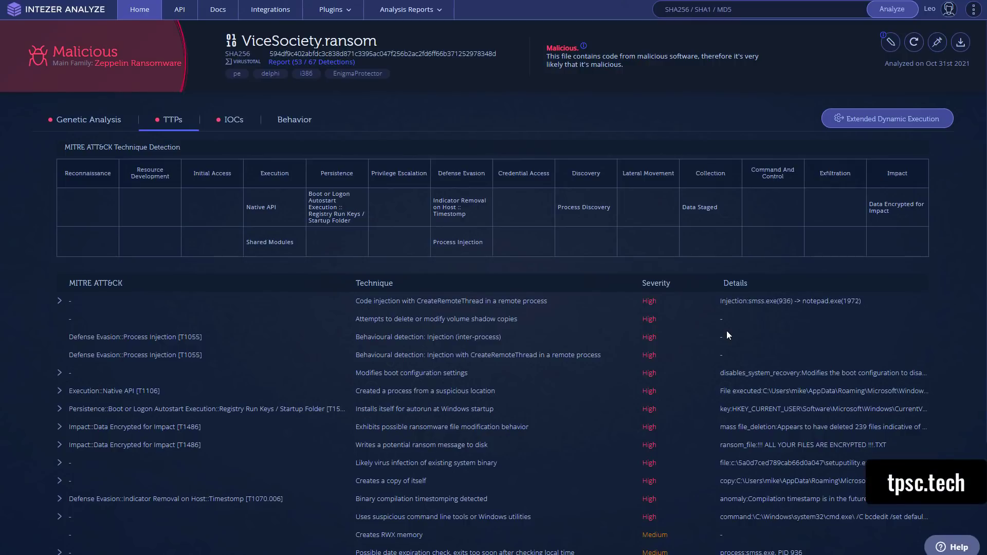
- Return to the Intezer home page and browse the Trending Analyses list (Babax Stealer, Agent Tesla, Formbook)
click(141, 10)
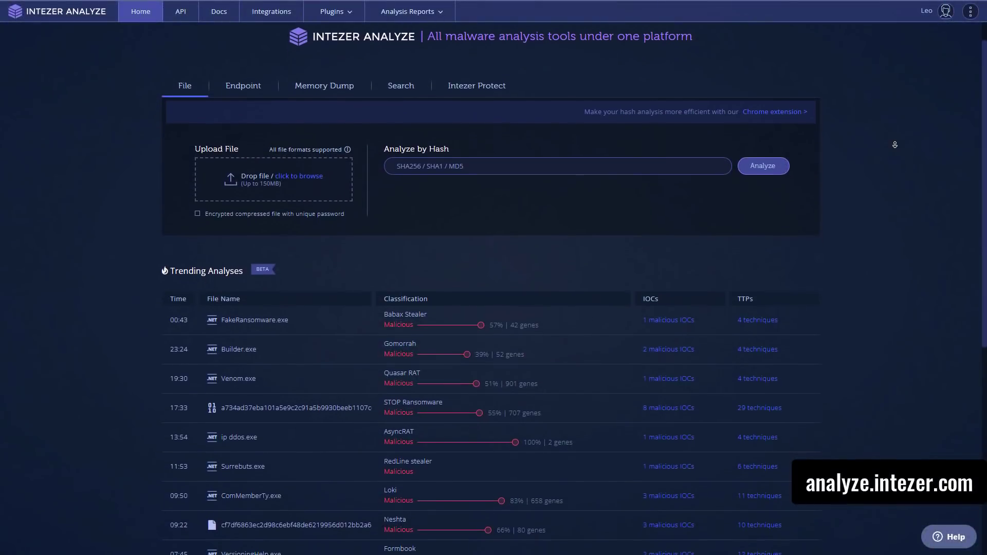
scroll(down, 3)
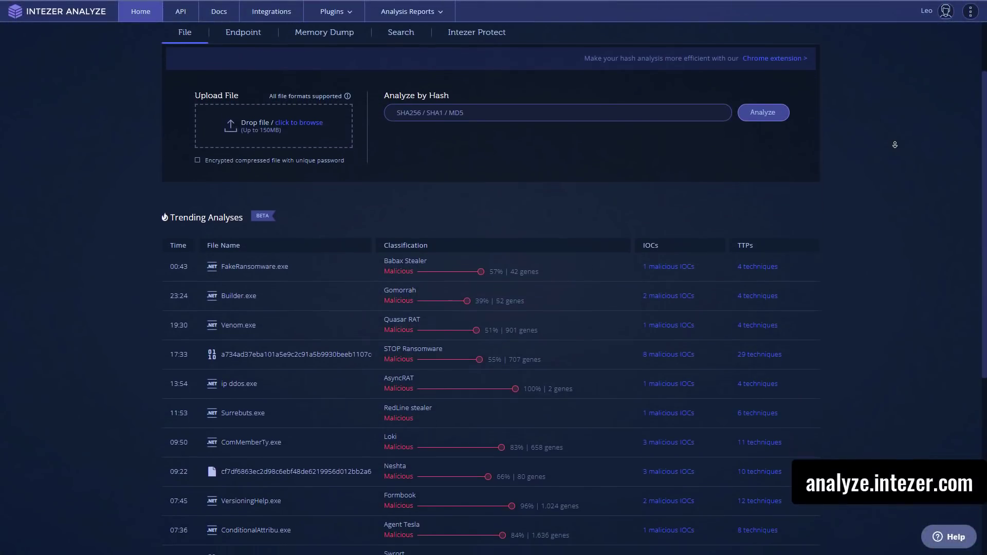
scroll(down, 3)
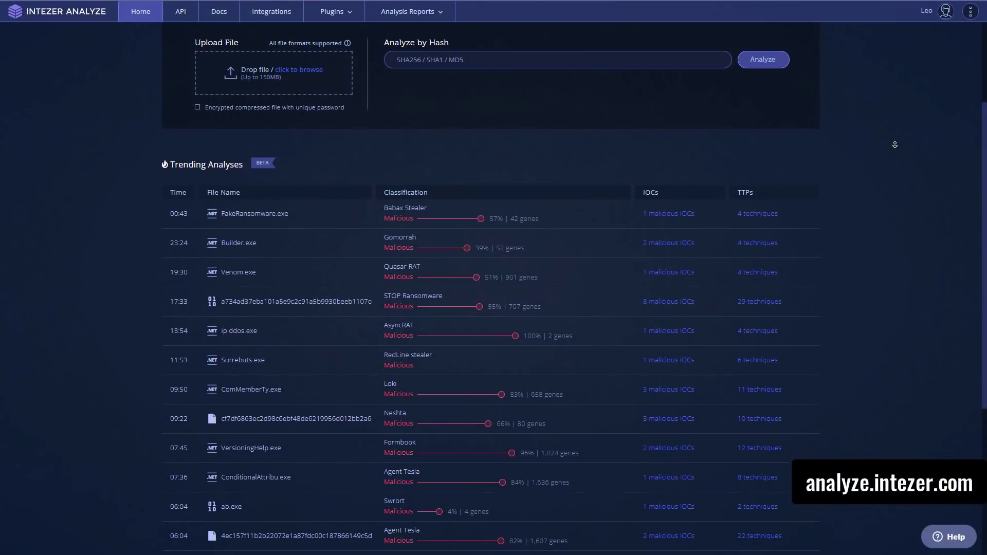
scroll(down, 3)
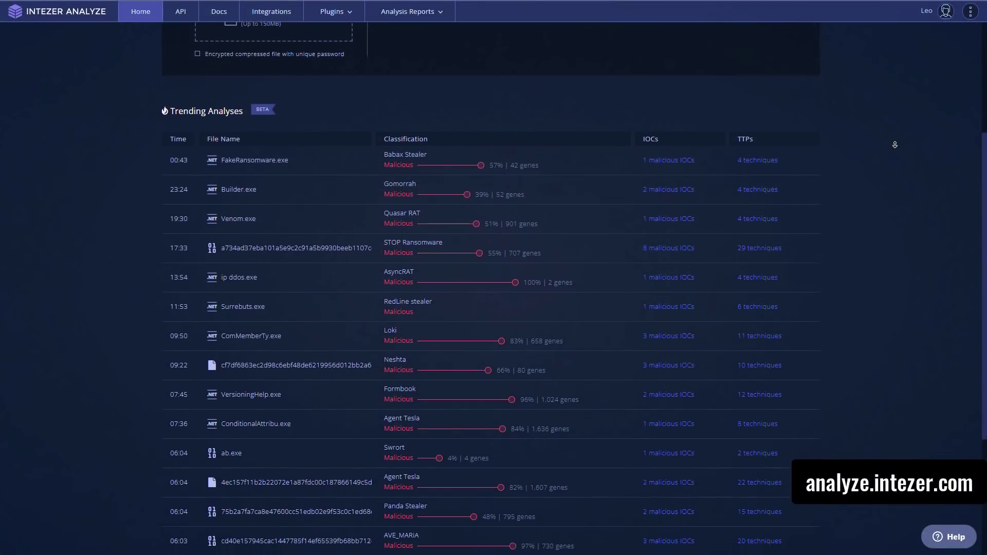
scroll(down, 3)
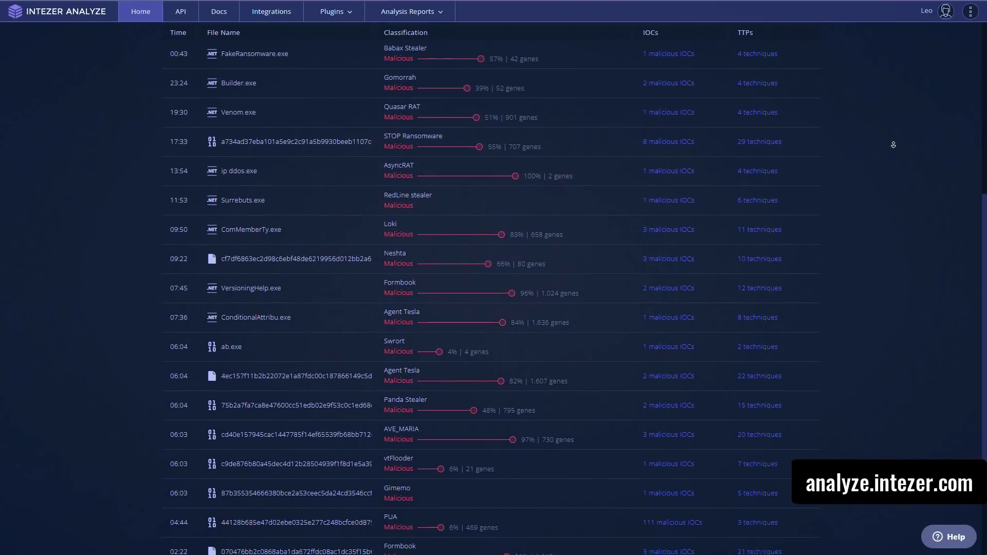
scroll(down, 3)
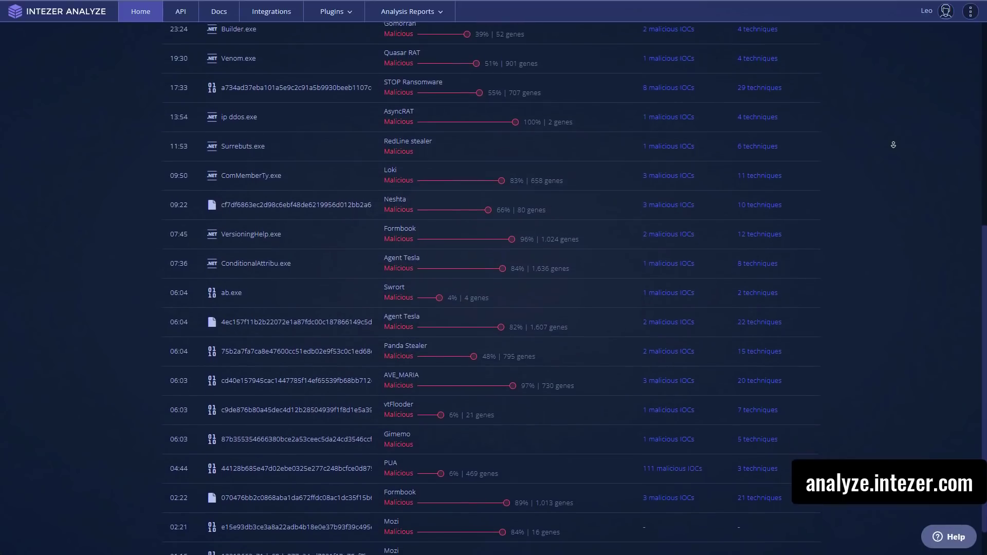
scroll(down, 3)
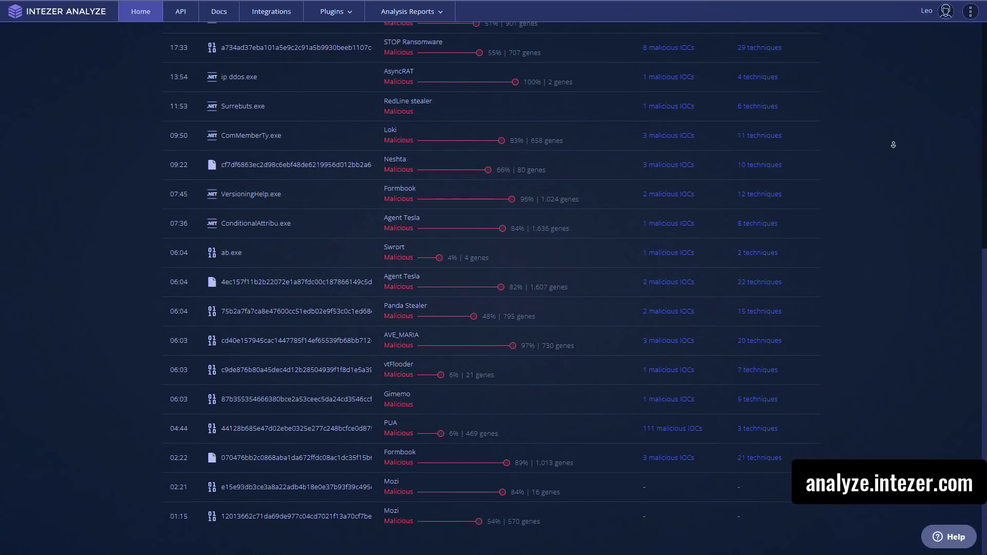